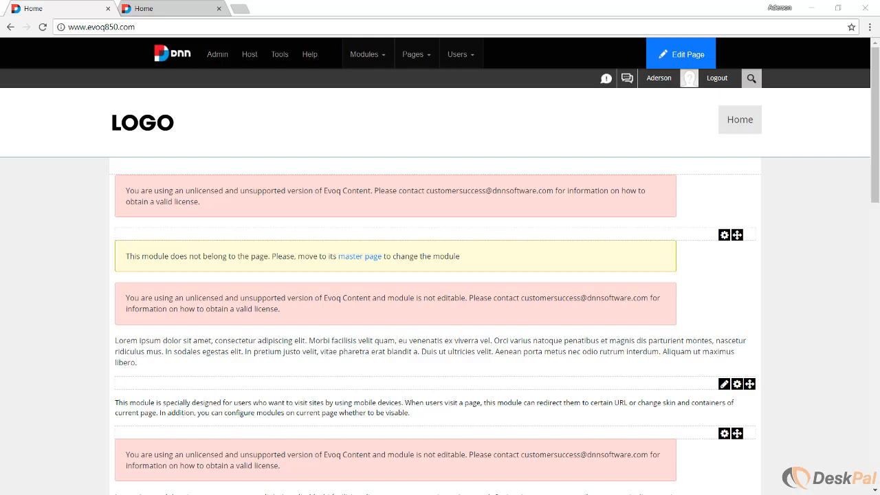
{"action": "mouse_move", "coordinate": [468, 88]}
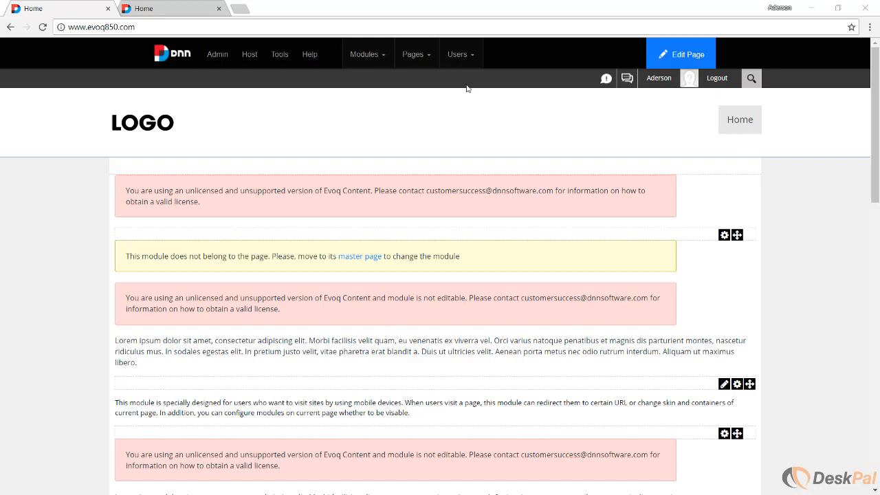
{"action": "mouse_move", "coordinate": [105, 28]}
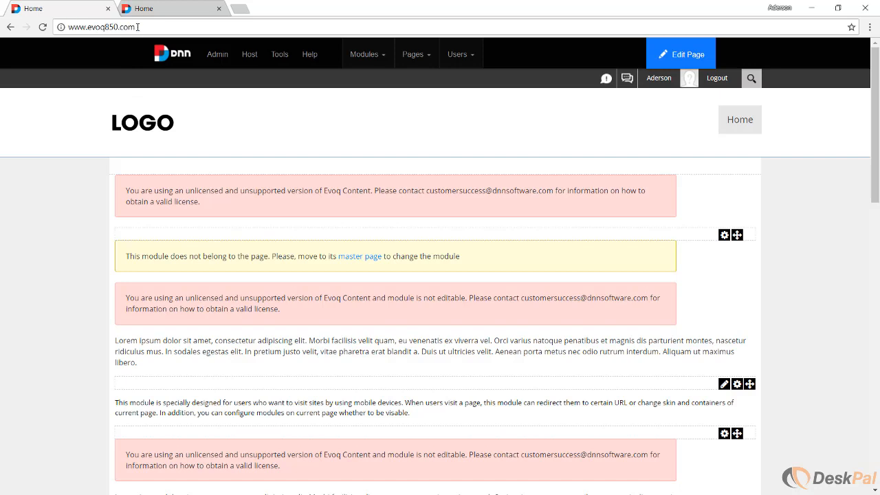
{"action": "mouse_move", "coordinate": [140, 28]}
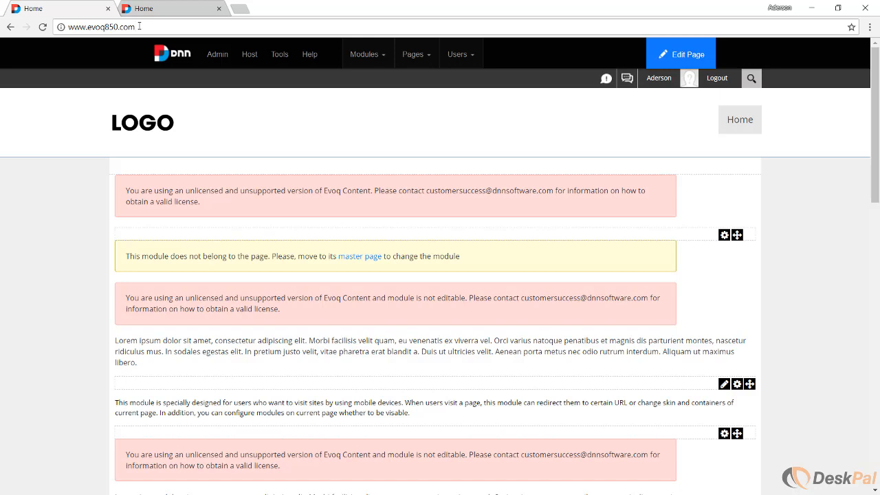
{"action": "mouse_move", "coordinate": [157, 92]}
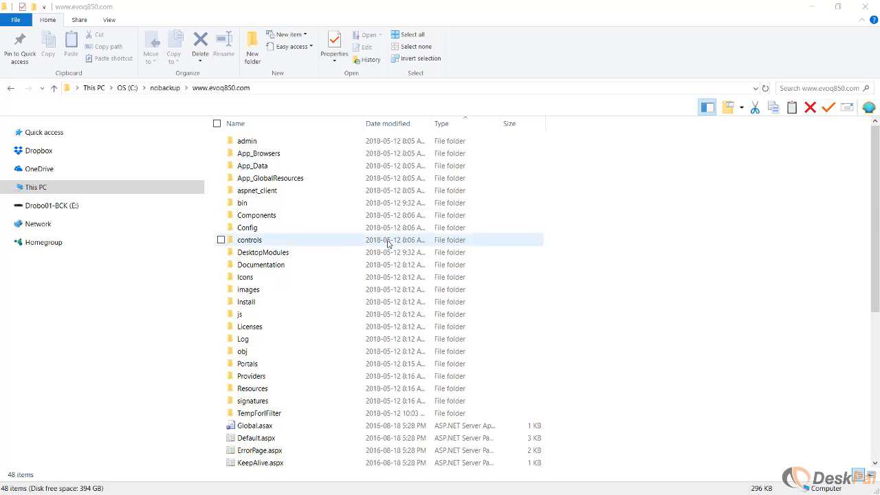
View DotNetNuke.dll's Properties Details in the evoq850 bin folder, showing version 8.0.4.226.
{"action": "left_click", "coordinate": [250, 239]}
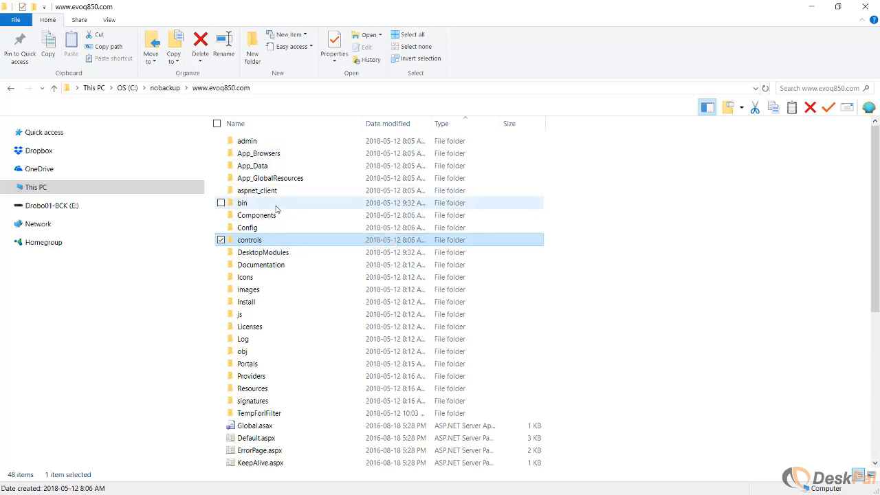
{"action": "double_click", "coordinate": [242, 202]}
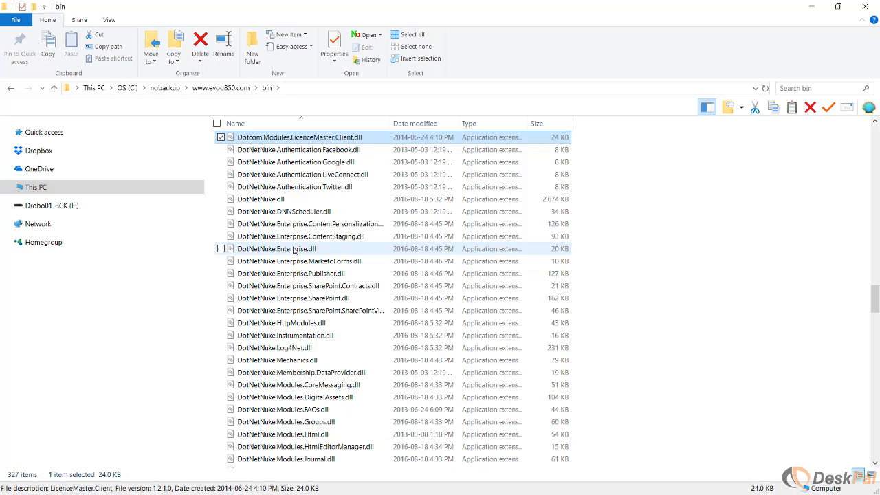
{"action": "left_click", "coordinate": [263, 198]}
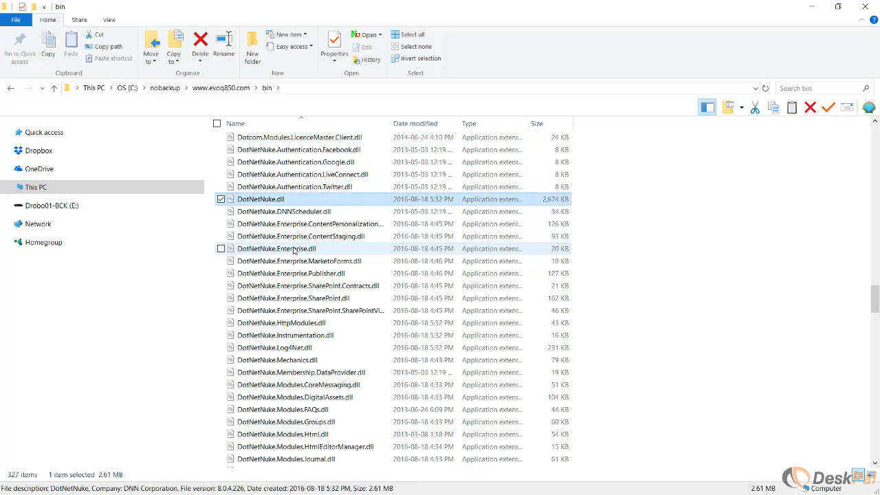
{"action": "right_click", "coordinate": [262, 198]}
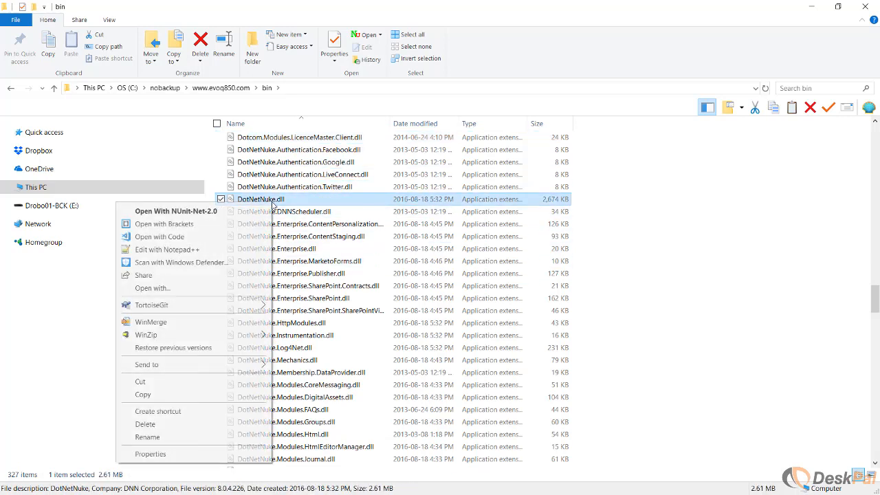
{"action": "left_click", "coordinate": [149, 454]}
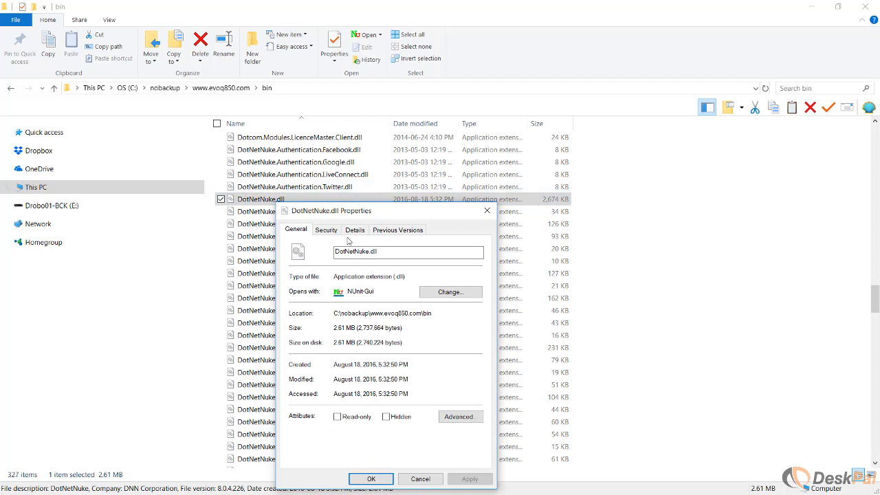
{"action": "left_click", "coordinate": [355, 229]}
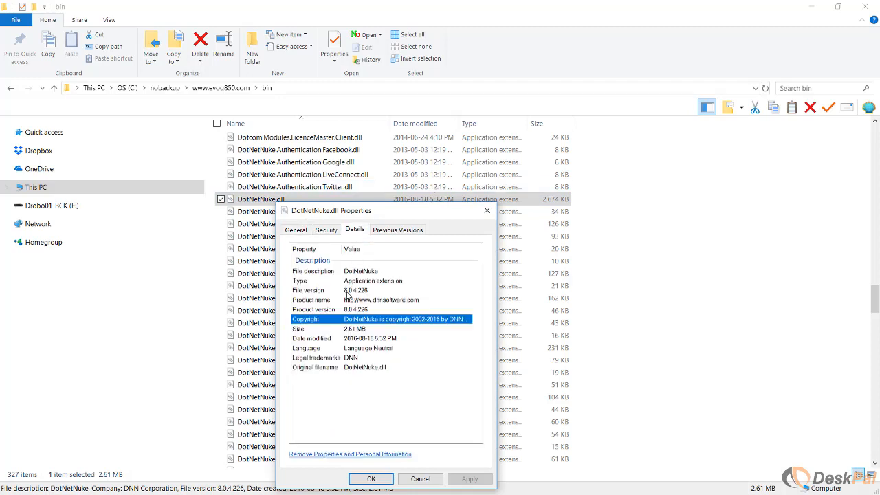
{"action": "mouse_move", "coordinate": [375, 292]}
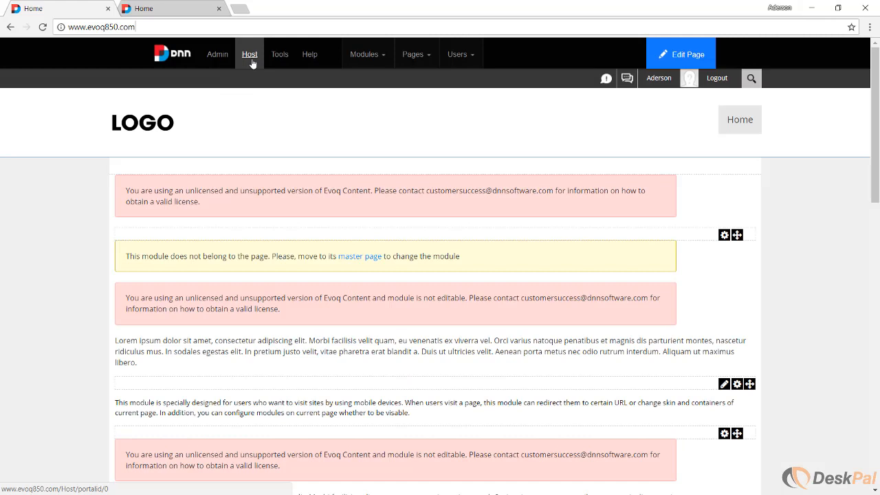
Go to the Host Settings page from the Host menu of the control bar.
{"action": "left_click", "coordinate": [250, 54]}
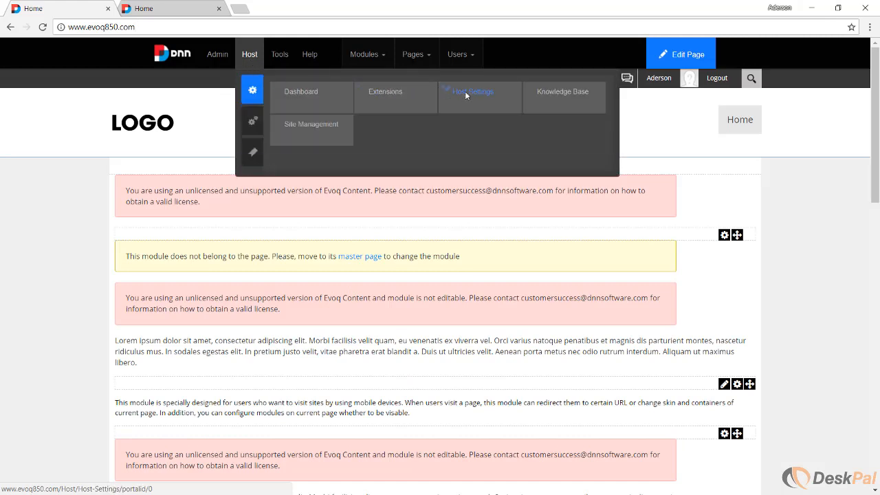
{"action": "left_click", "coordinate": [474, 91]}
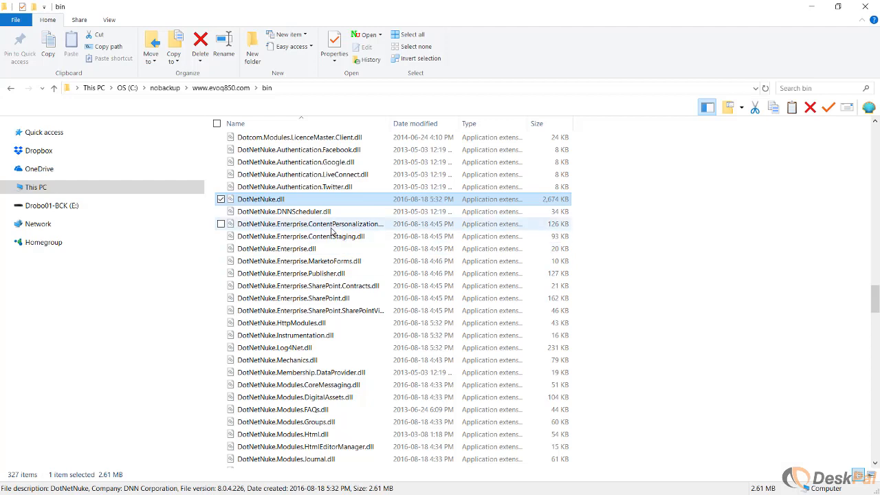
{"action": "mouse_move", "coordinate": [266, 204]}
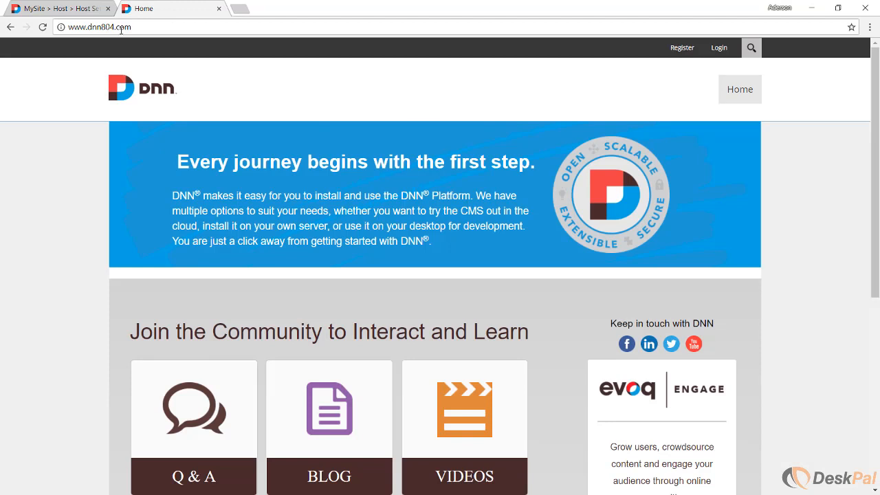
{"action": "mouse_move", "coordinate": [607, 218]}
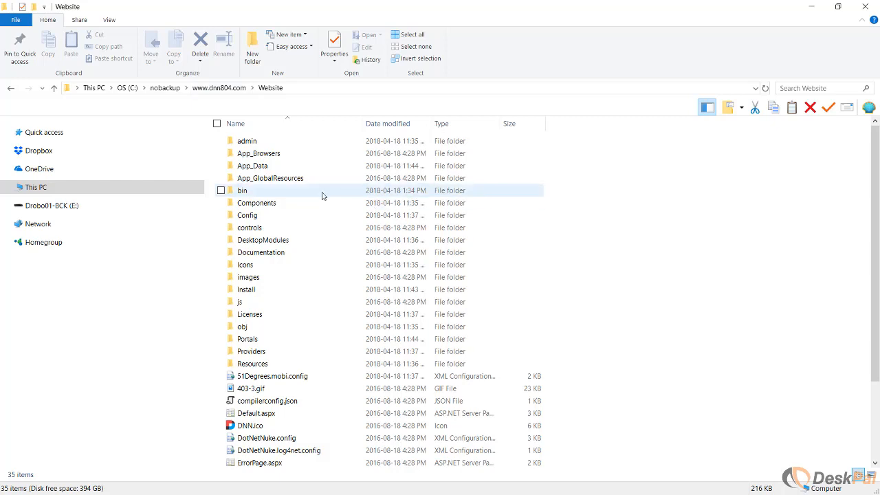
Paste the 71 files from dnn804.com\Website\bin into evoq850.com\bin.
{"action": "left_click", "coordinate": [242, 190]}
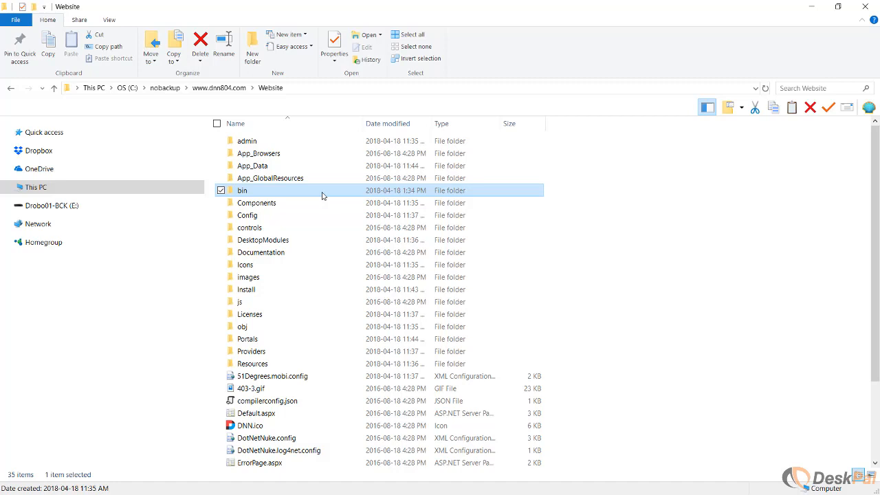
{"action": "double_click", "coordinate": [243, 190]}
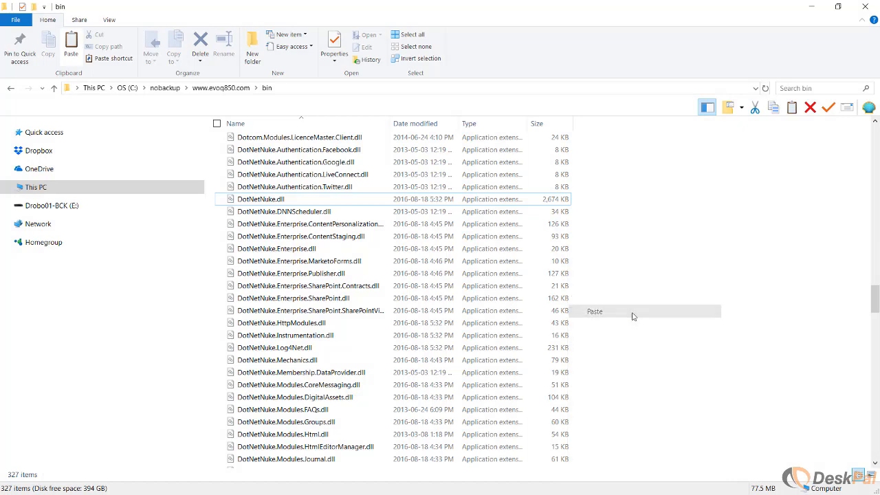
{"action": "left_click", "coordinate": [594, 311]}
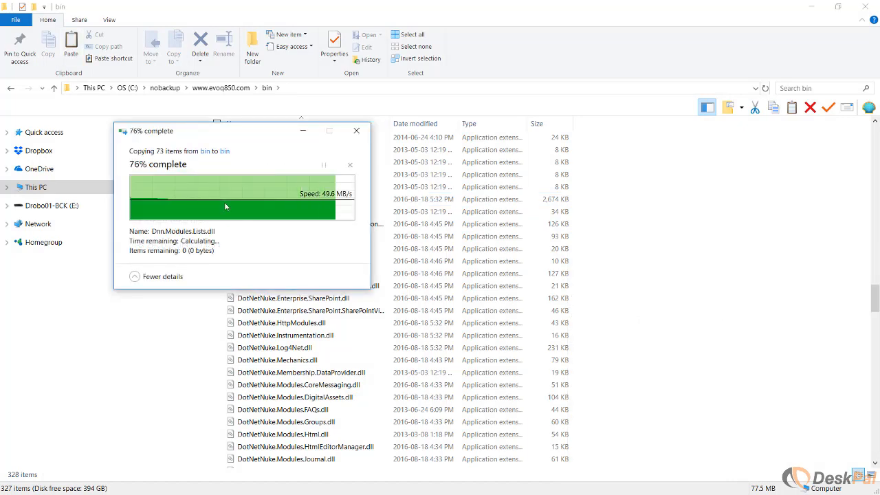